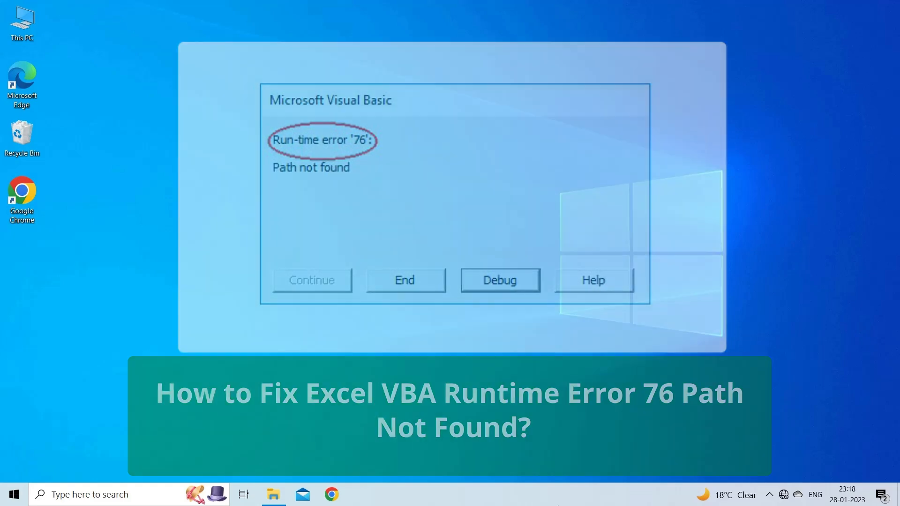
- Bring up Excel Options on its General page from the Sales.xlsx File menu
{"action": "left_click", "coordinate": [404, 280]}
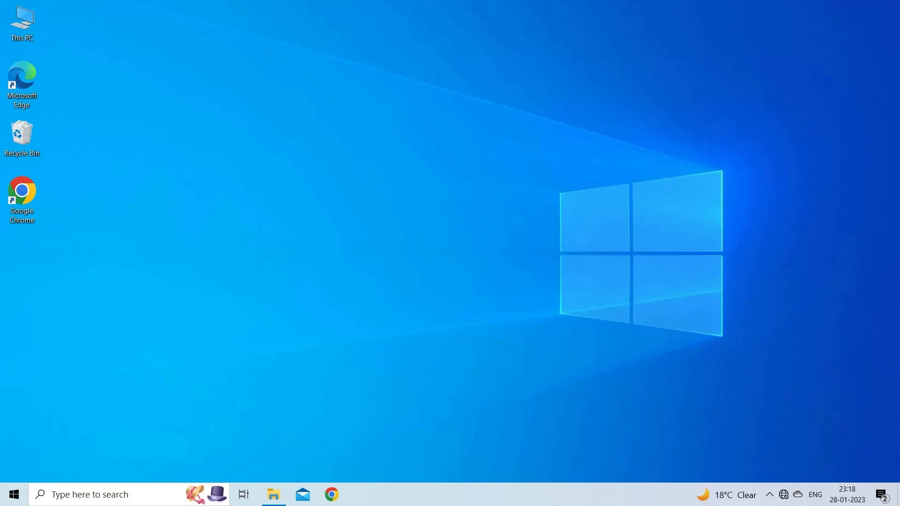
{"action": "left_click", "coordinate": [414, 494]}
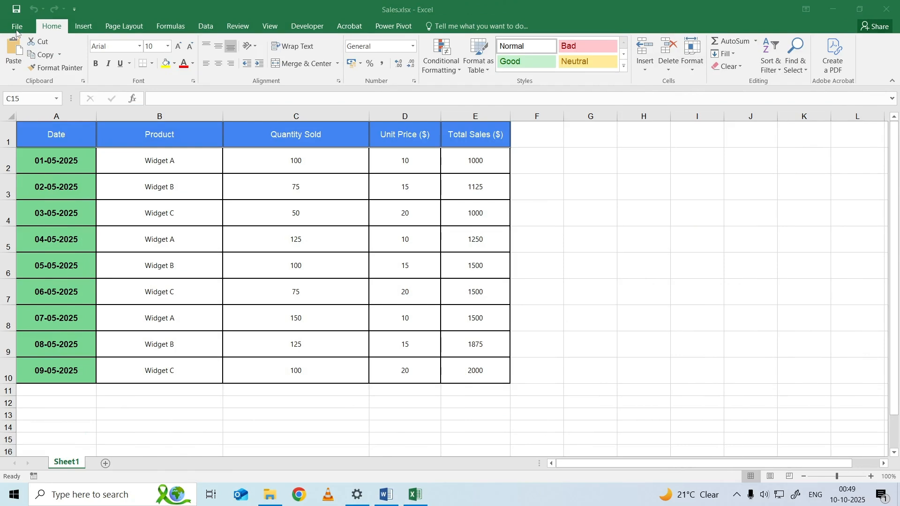
{"action": "left_click", "coordinate": [297, 438]}
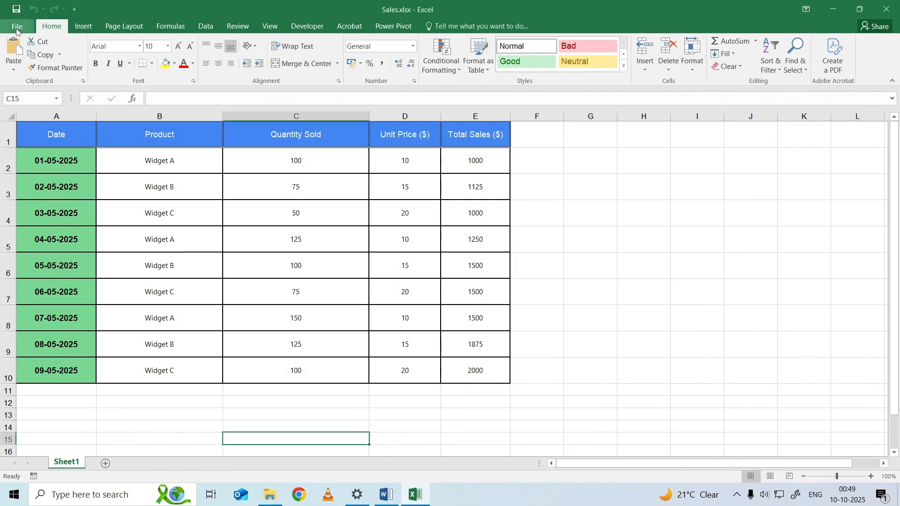
{"action": "left_click", "coordinate": [17, 26]}
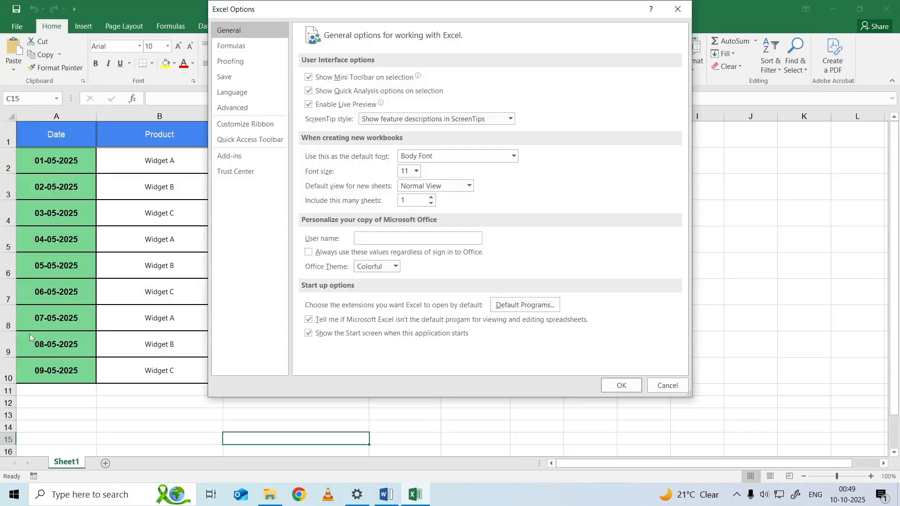
{"action": "mouse_move", "coordinate": [245, 224]}
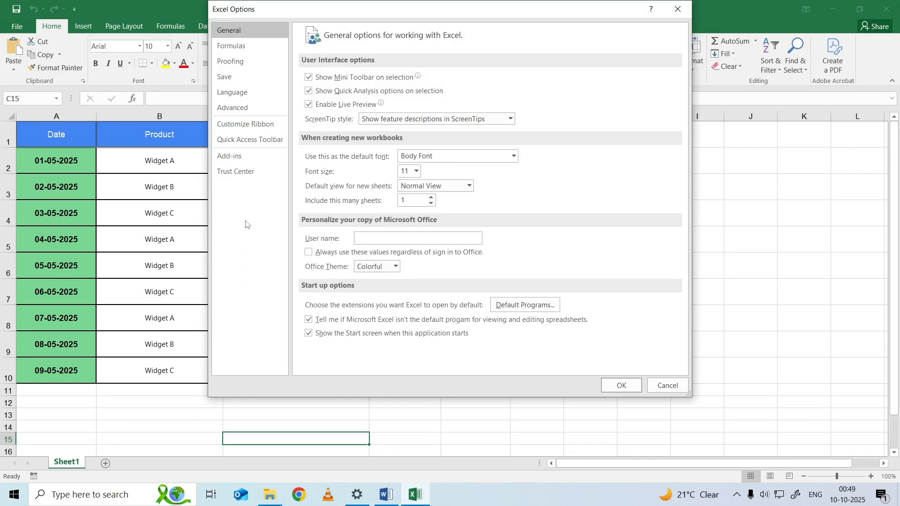
- In Trust Center's Trusted Locations, add C:\Program Files\Microsoft Office\Templates as a new location
{"action": "left_click", "coordinate": [235, 171]}
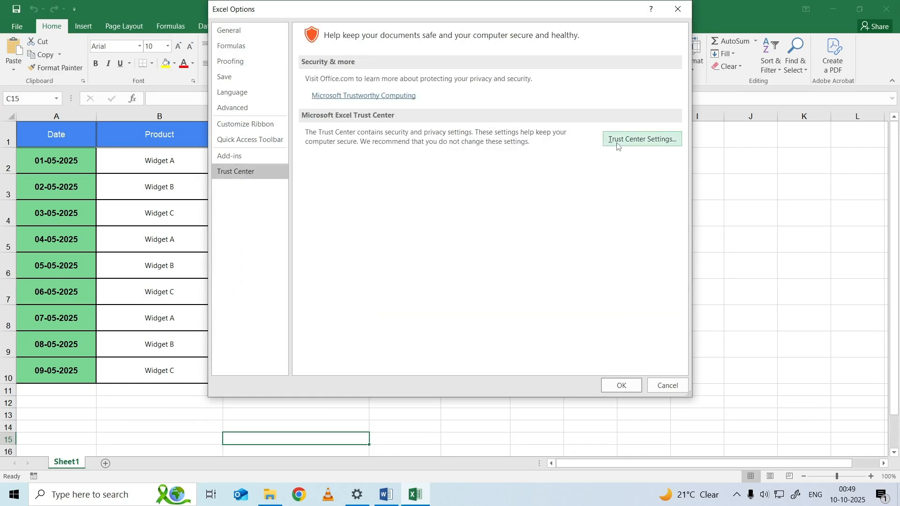
{"action": "left_click", "coordinate": [641, 138]}
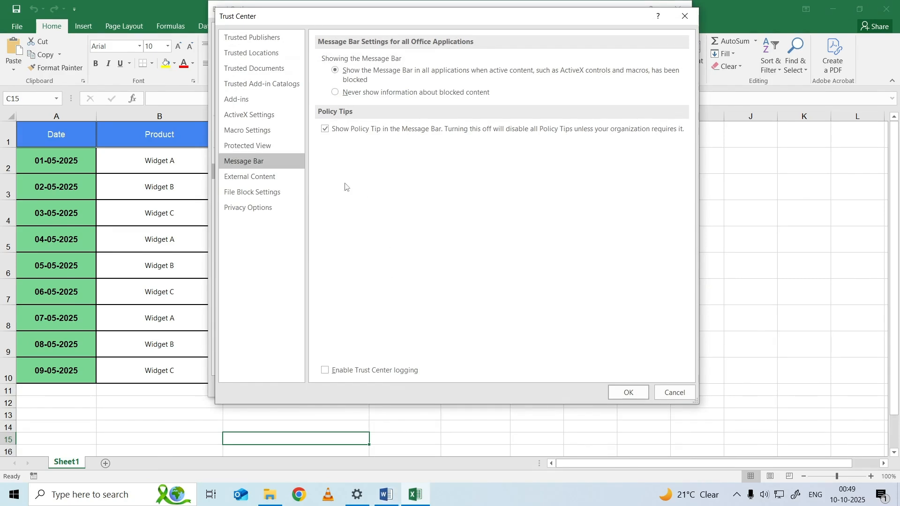
{"action": "left_click", "coordinate": [251, 52]}
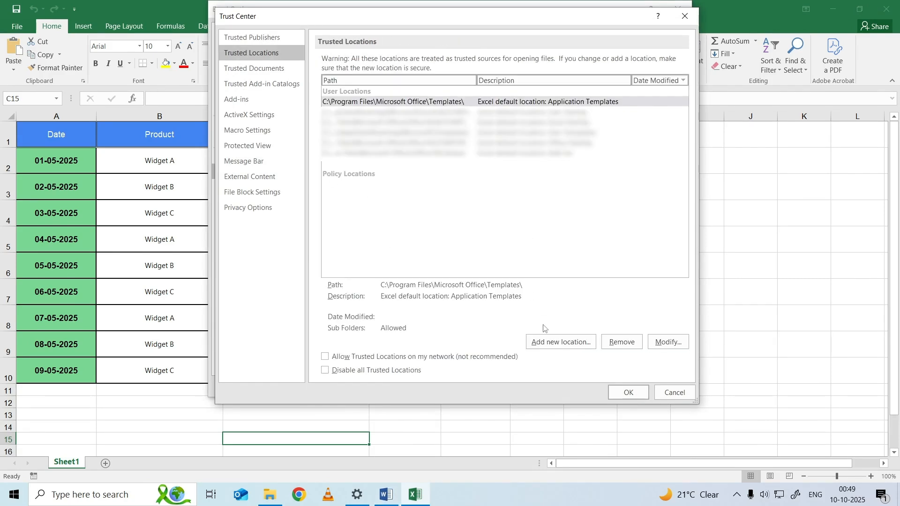
{"action": "left_click", "coordinate": [559, 342]}
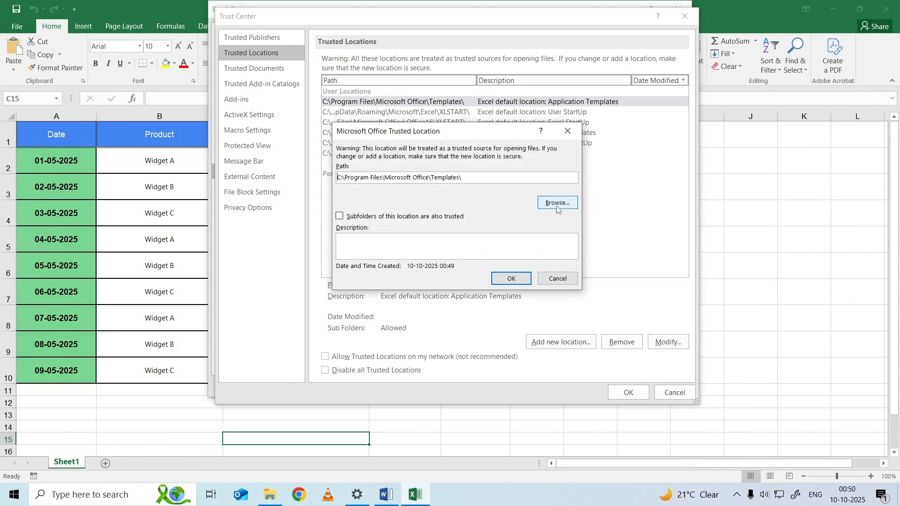
{"action": "left_click", "coordinate": [556, 203]}
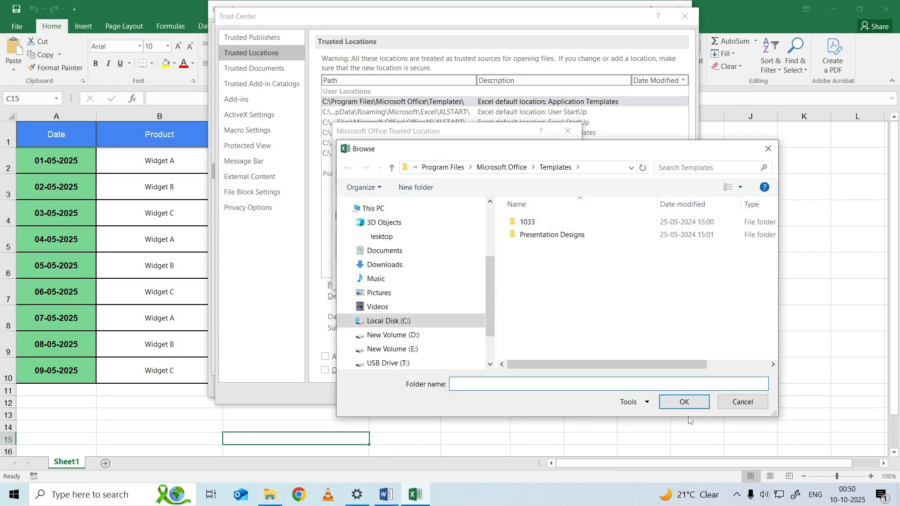
{"action": "mouse_move", "coordinate": [683, 401]}
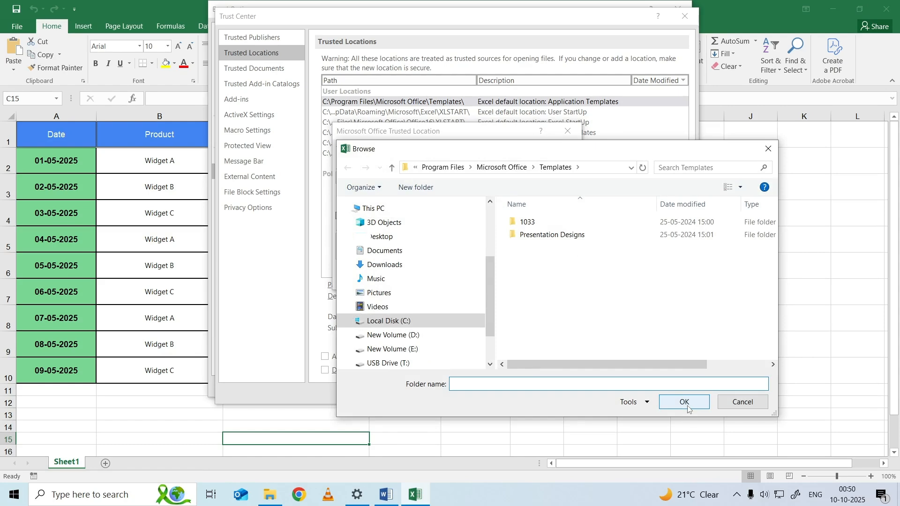
{"action": "left_click", "coordinate": [683, 401]}
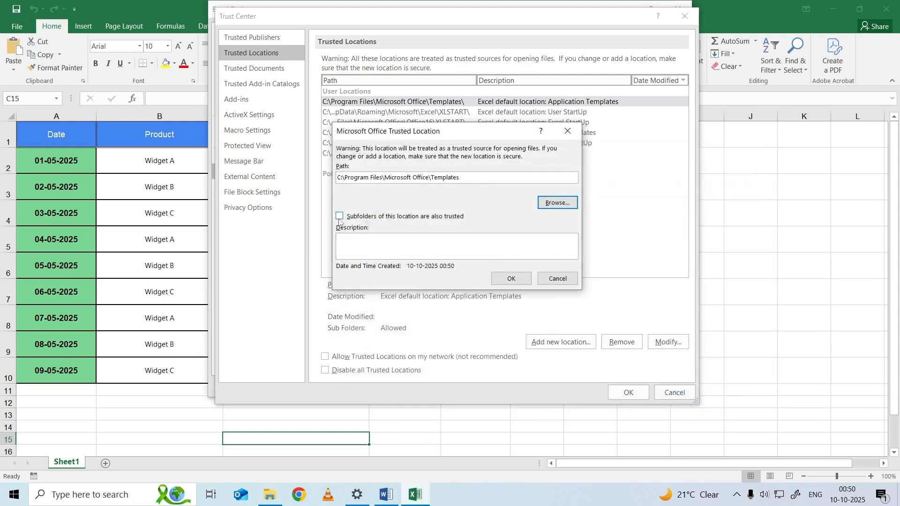
- Trust the Templates location's subfolders too and confirm every dialog back to the Sales sheet
{"action": "left_click", "coordinate": [340, 217]}
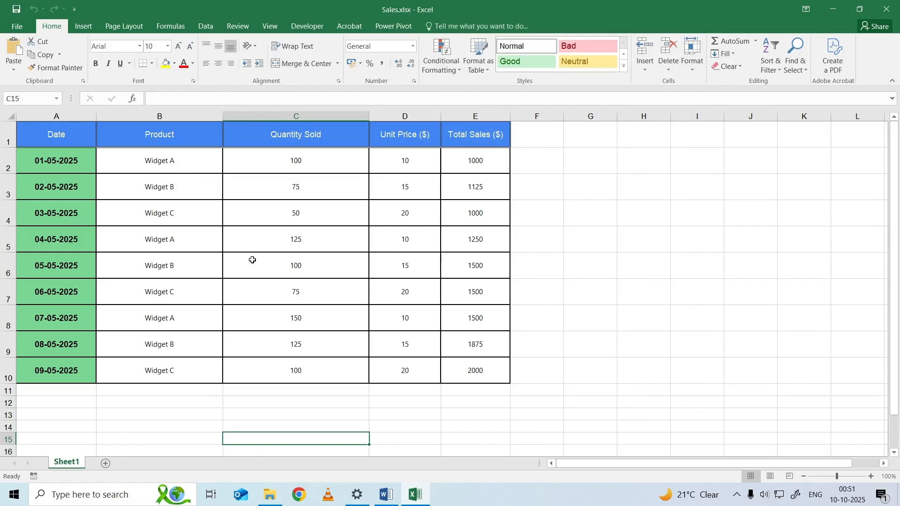
- Reach the Recover Unsaved Workbooks folder, which lists Excel file.xlsx
{"action": "left_click", "coordinate": [16, 26]}
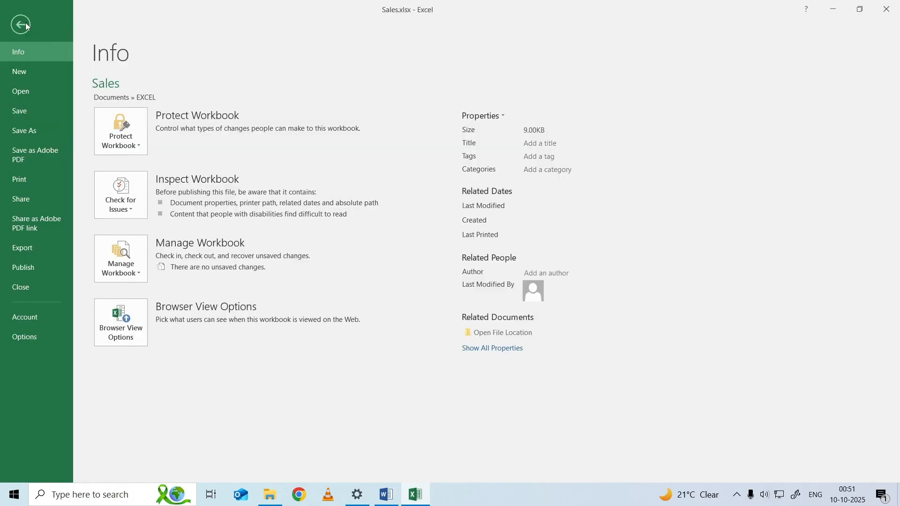
{"action": "left_click", "coordinate": [20, 91]}
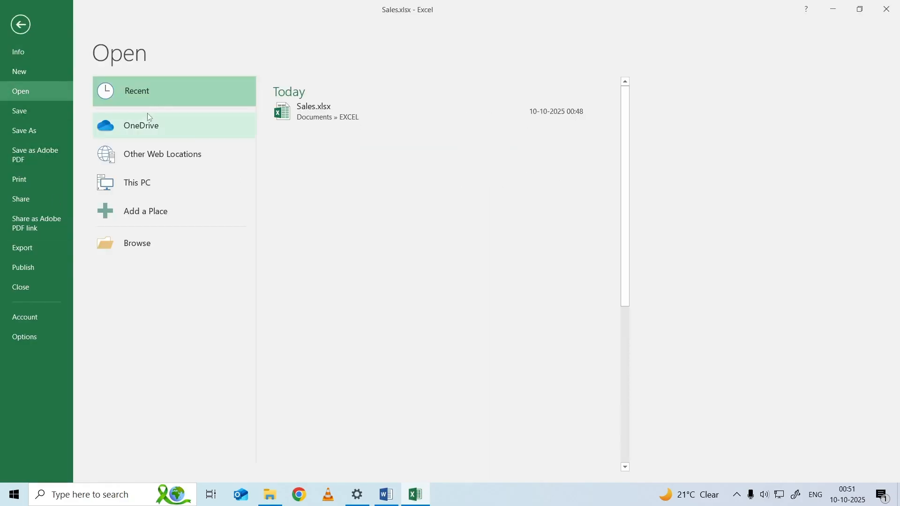
{"action": "mouse_move", "coordinate": [174, 103]}
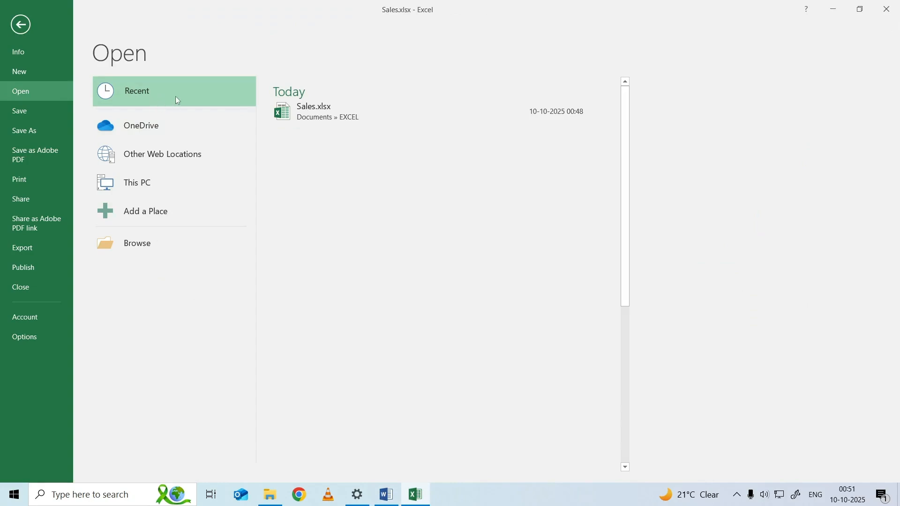
{"action": "scroll", "scroll_direction": "down", "scroll_amount": 3}
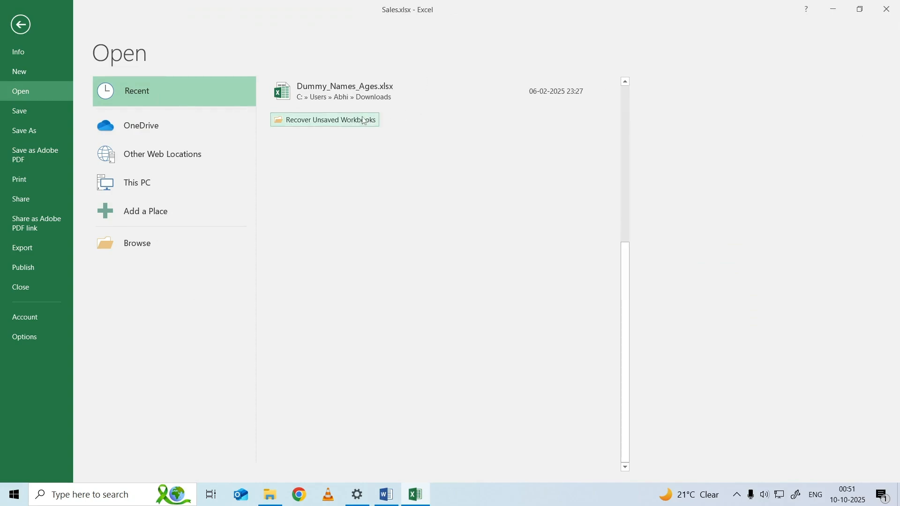
{"action": "mouse_move", "coordinate": [335, 121]}
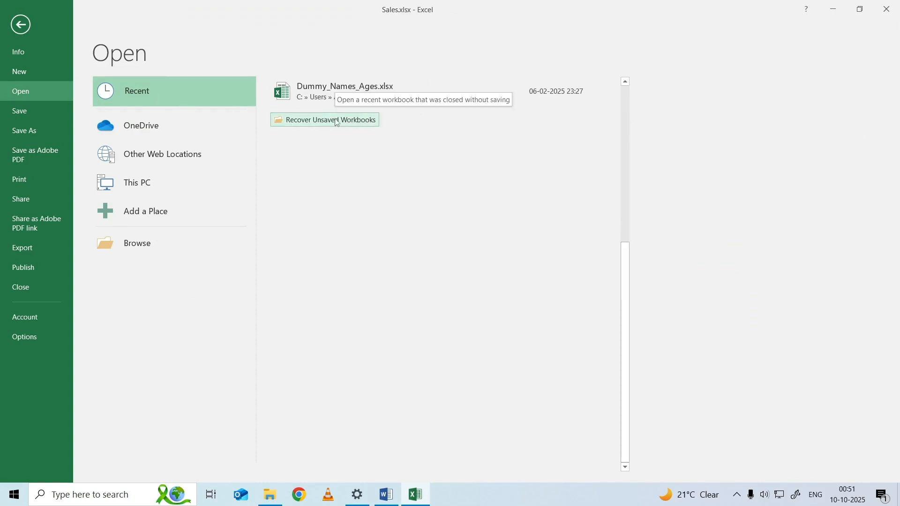
{"action": "left_click", "coordinate": [324, 120]}
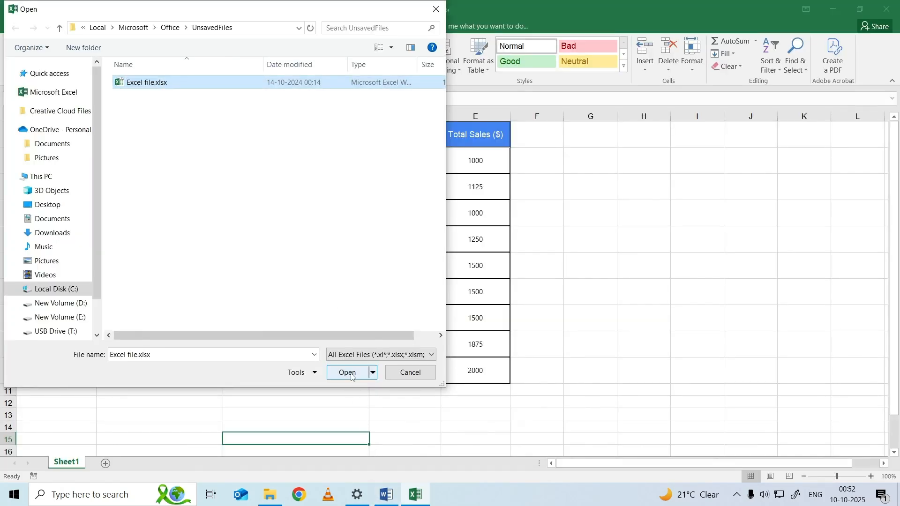
- Recover the unsaved Excel file.xlsx, returning to the Sales daily widget table
{"action": "left_click", "coordinate": [348, 373]}
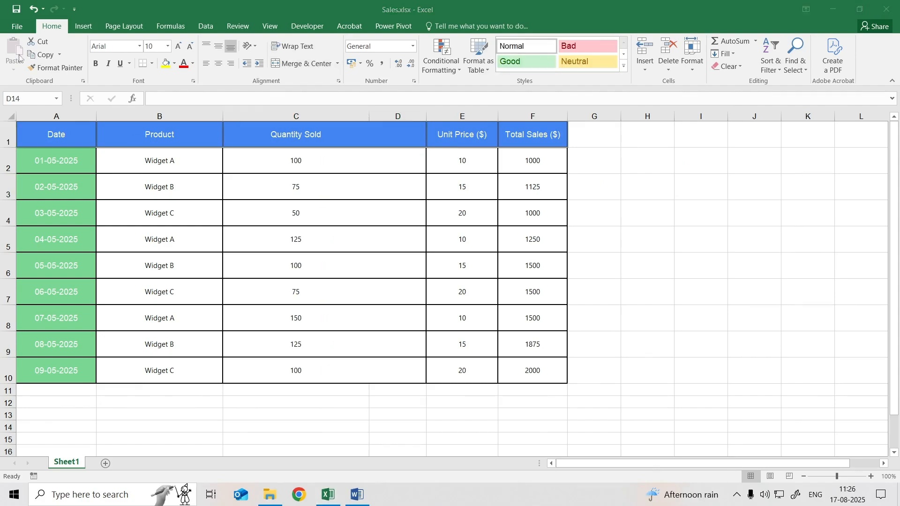
- Browse to Update file.xlsx in the EXCEL documents folder and open it with Open and Repair
{"action": "left_click", "coordinate": [17, 26]}
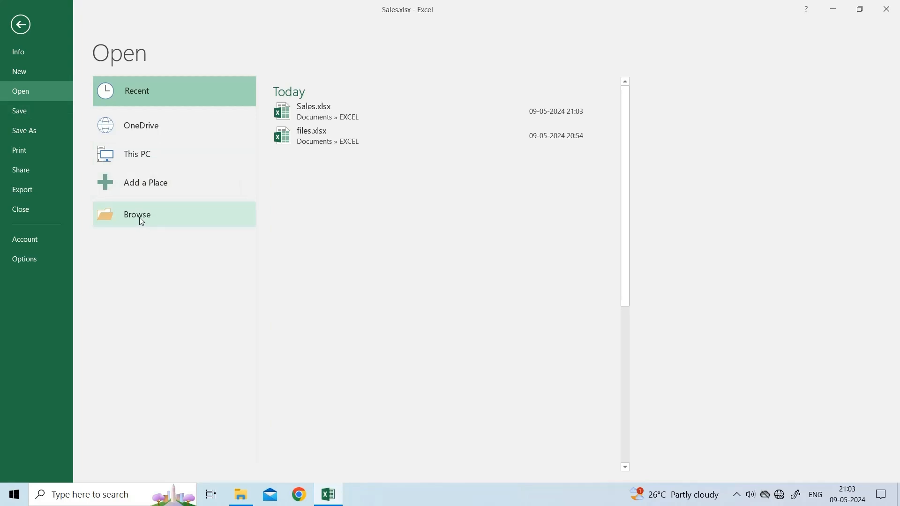
{"action": "left_click", "coordinate": [136, 215]}
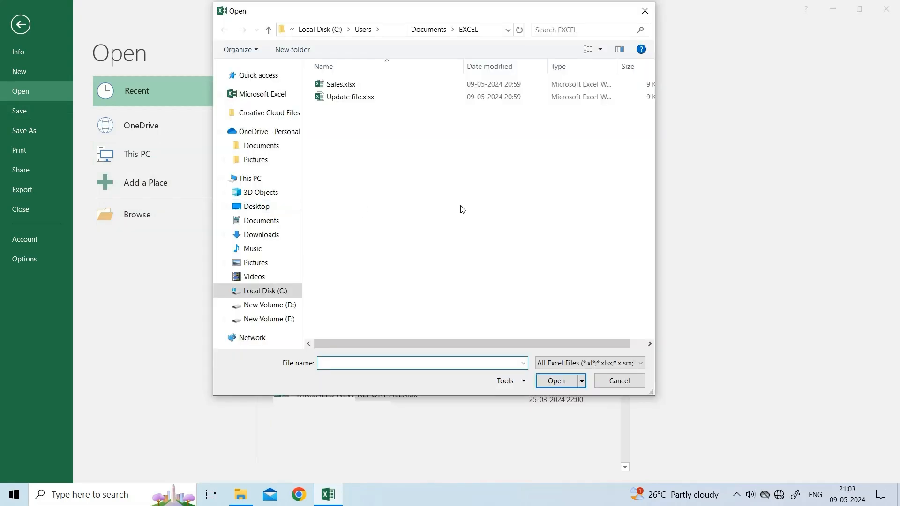
{"action": "left_click", "coordinate": [351, 96]}
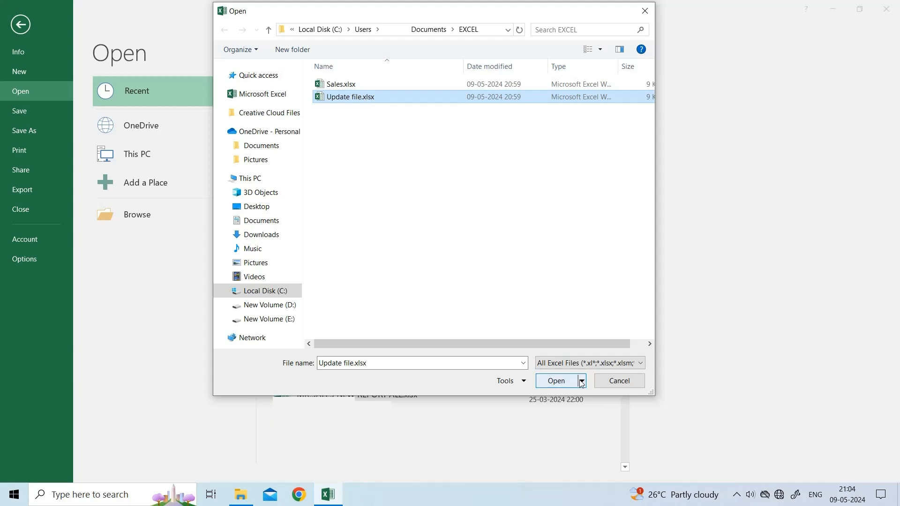
{"action": "left_click", "coordinate": [581, 381]}
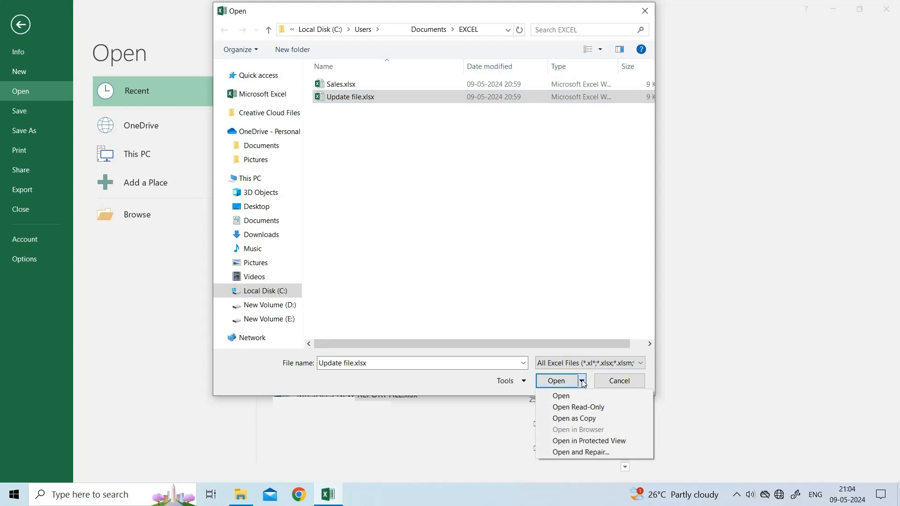
{"action": "left_click", "coordinate": [580, 455]}
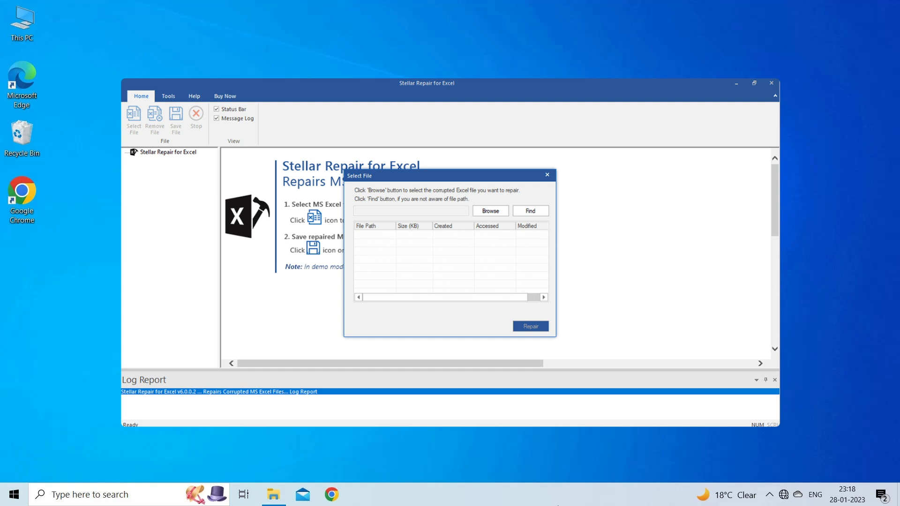
- Close Stellar Repair for Excel's Select File window, leaving the empty desktop
{"action": "left_click", "coordinate": [771, 83]}
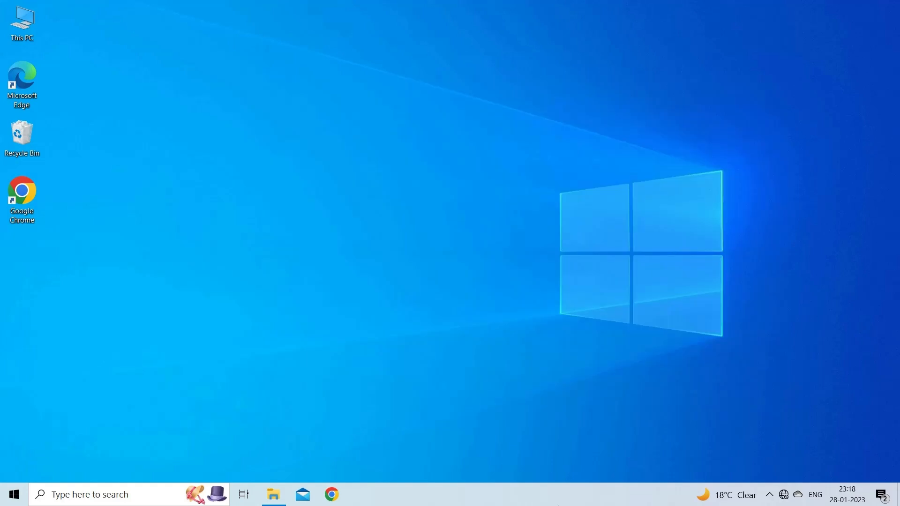